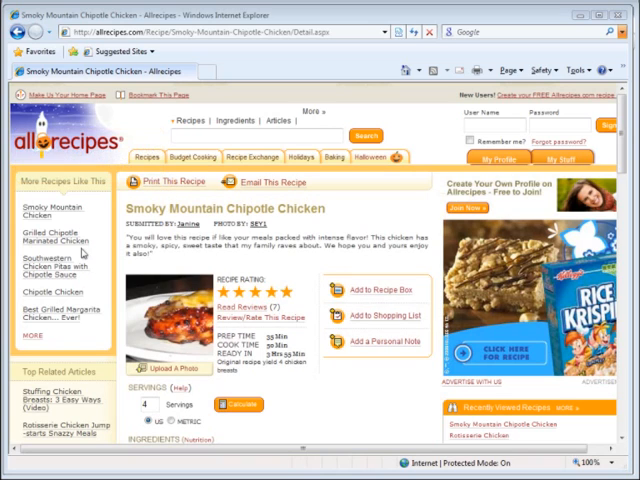
pyautogui.moveTo(306, 288)
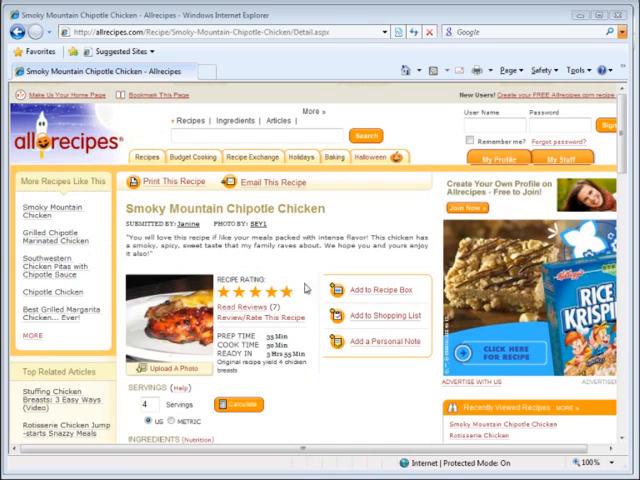
# Copy the recipe's text from its Allrecipes page to the clipboard
pyautogui.scroll(-3)
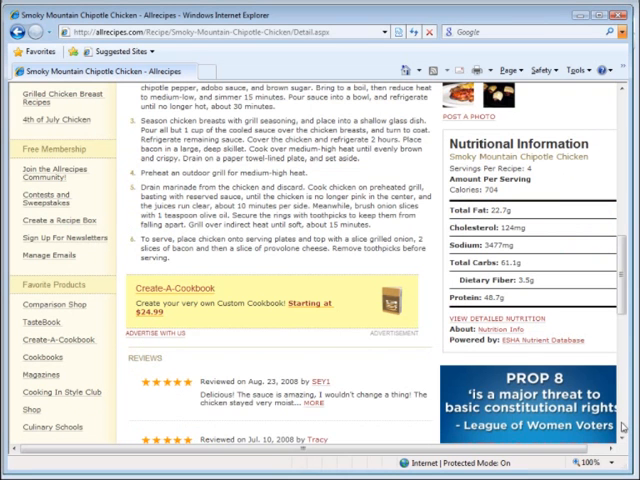
pyautogui.moveTo(176, 264)
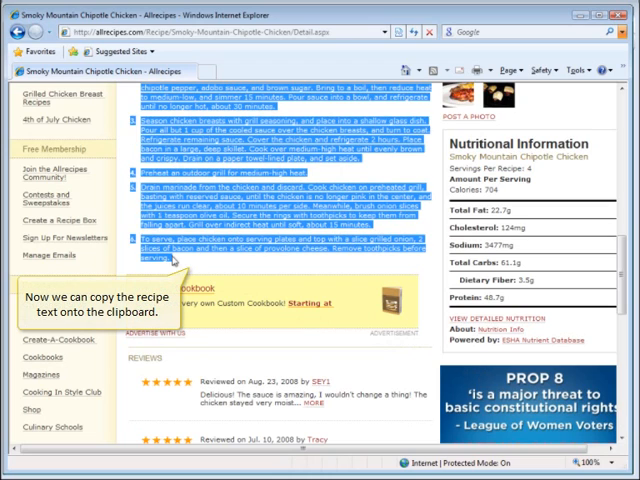
pyautogui.rightClick(176, 256)
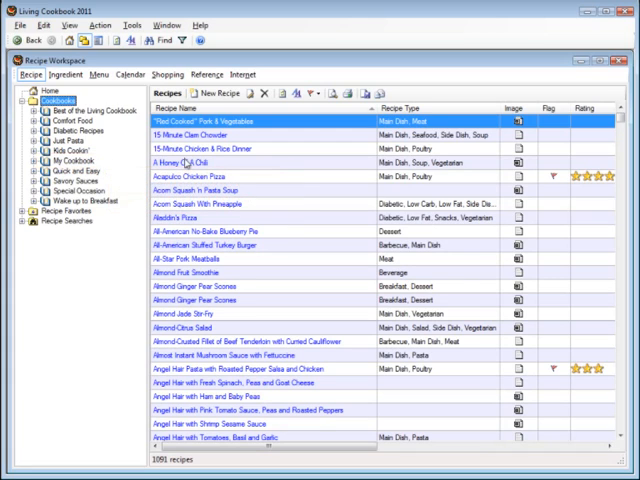
# Launch Capture Recipe on My Cookbook via Other Actions
pyautogui.click(68, 160)
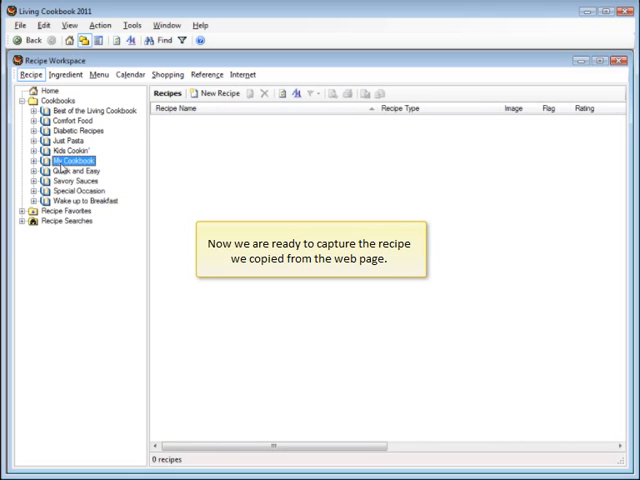
pyautogui.rightClick(72, 160)
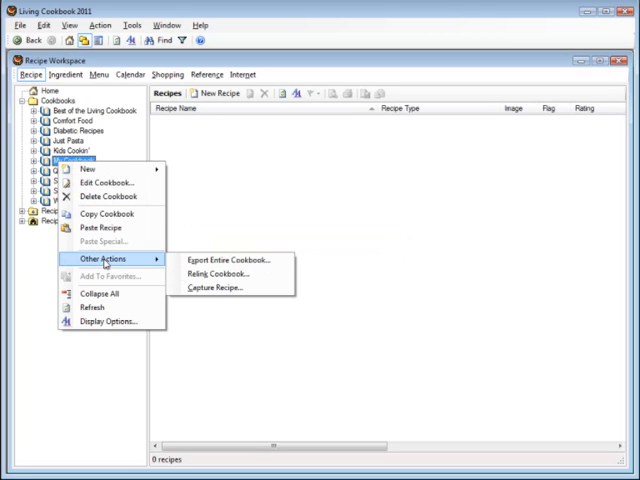
pyautogui.click(214, 288)
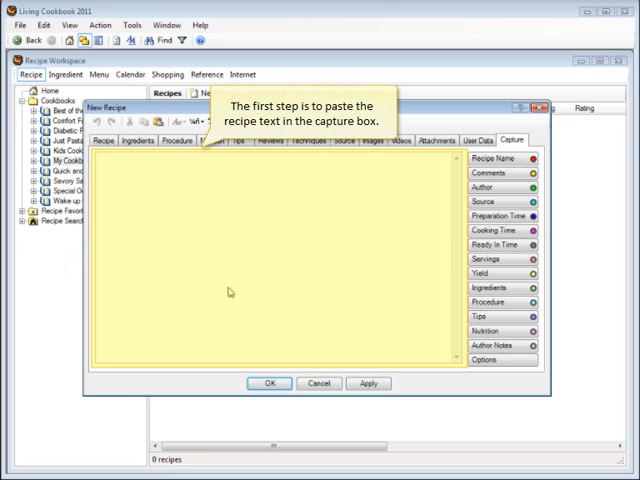
# Paste the copied recipe text into the Capture tab's text box
pyautogui.rightClick(230, 292)
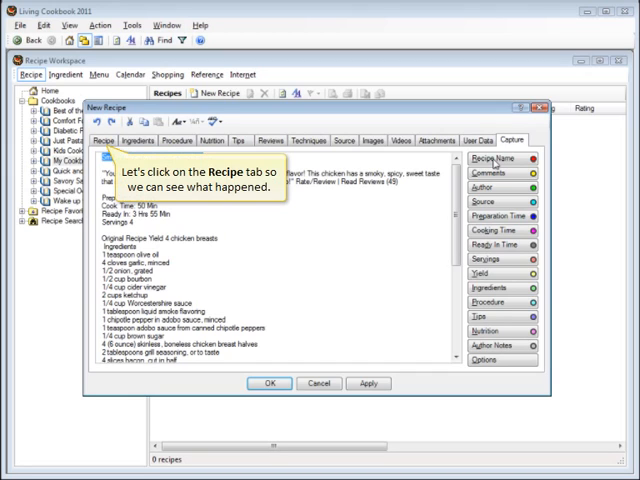
# Tag the first line as Recipe Name and confirm it in the recipe details
pyautogui.click(120, 140)
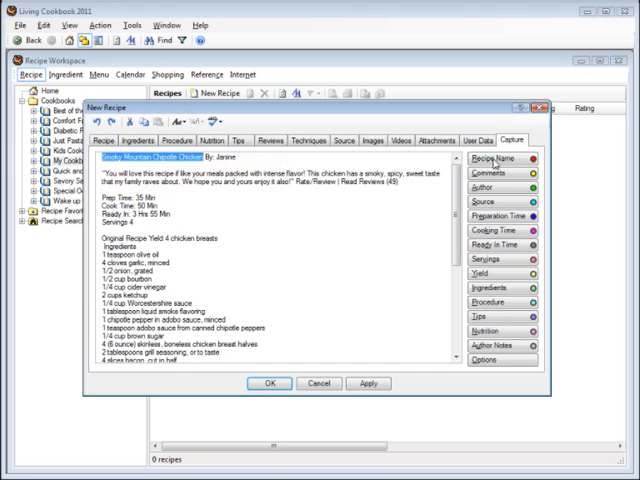
pyautogui.click(114, 140)
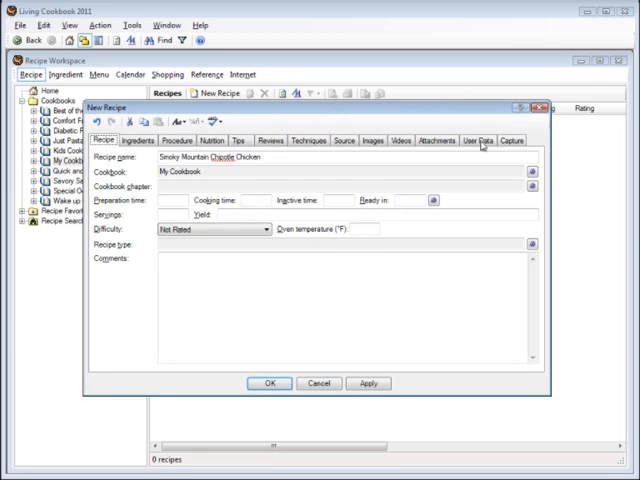
pyautogui.click(512, 140)
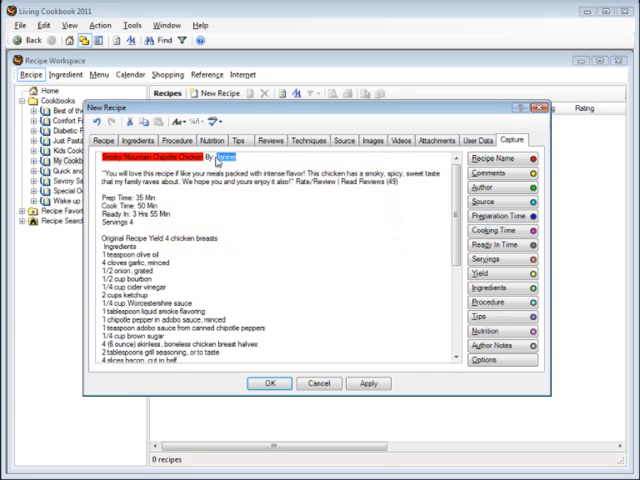
pyautogui.moveTo(504, 192)
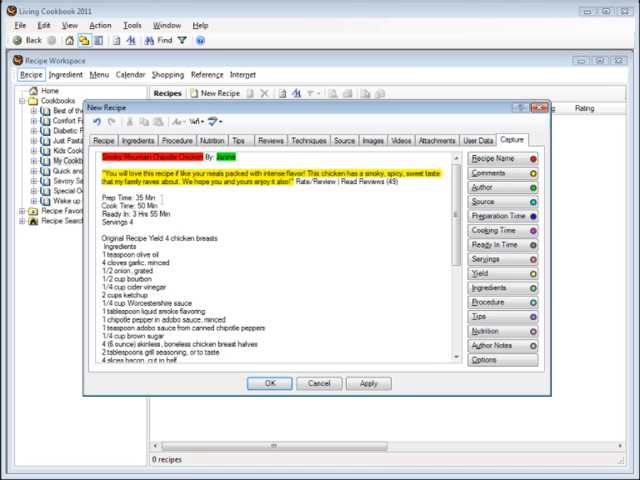
# Tag the Prep Time, Cook Time and Servings lines into their recipe fields
pyautogui.doubleClick(120, 196)
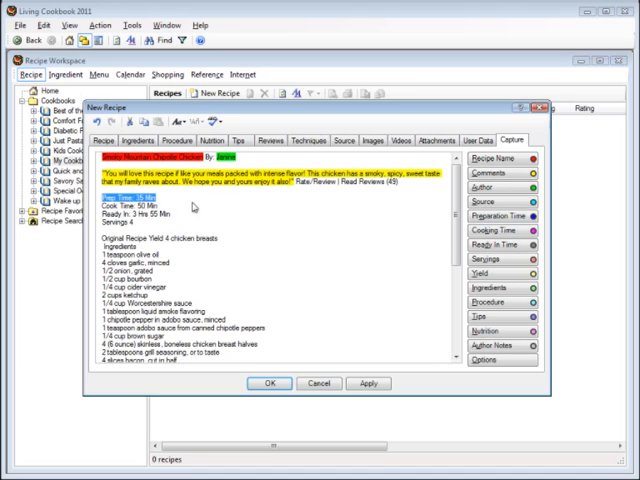
pyautogui.moveTo(504, 220)
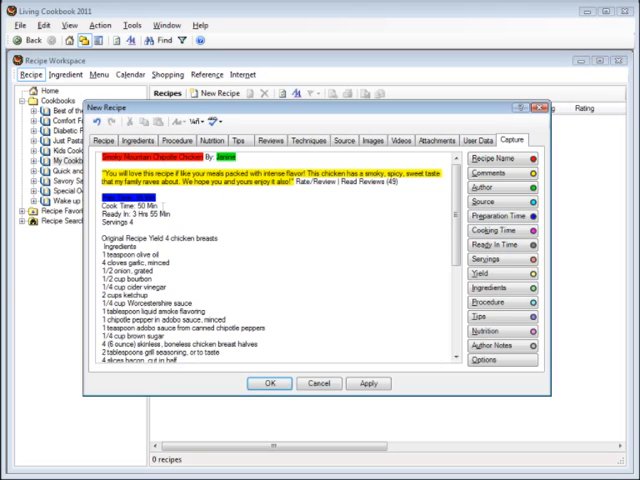
pyautogui.doubleClick(116, 210)
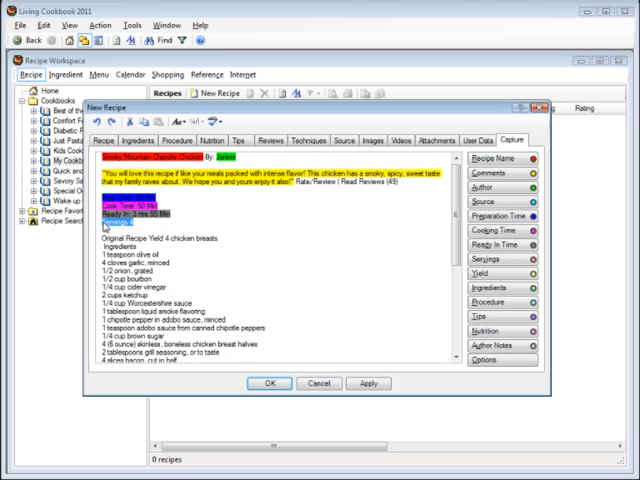
pyautogui.moveTo(430, 260)
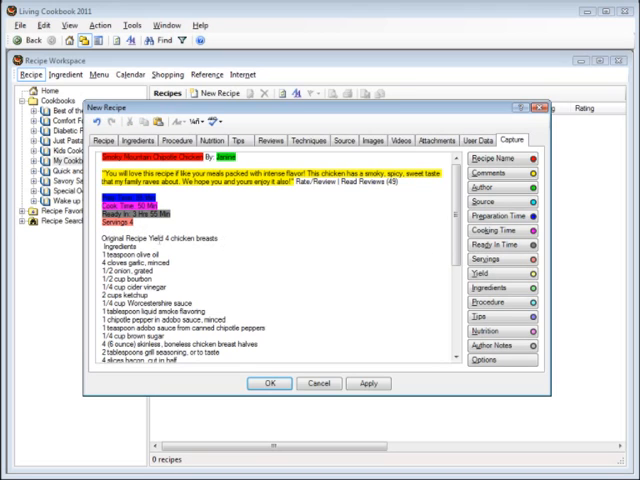
pyautogui.doubleClick(178, 238)
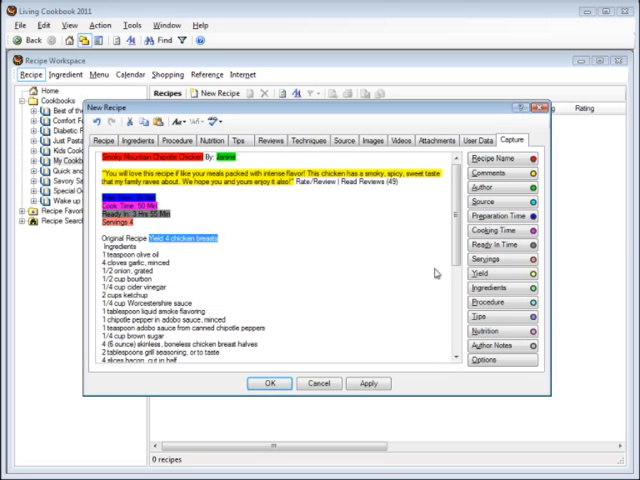
pyautogui.scroll(-3)
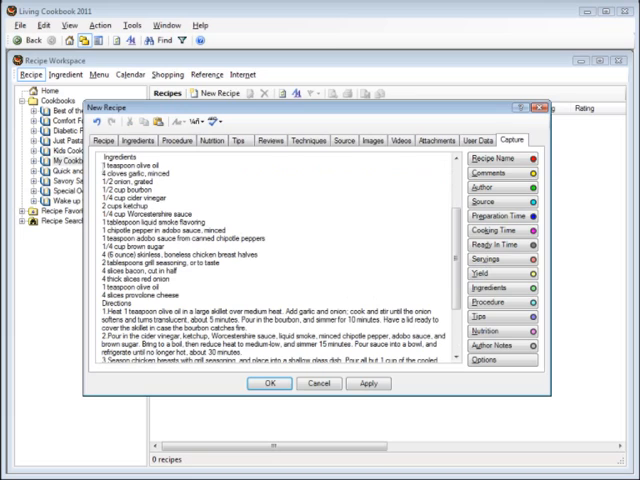
# Select the ingredient lines and tag them as Ingredients
pyautogui.moveTo(96, 162); pyautogui.dragTo(200, 312)
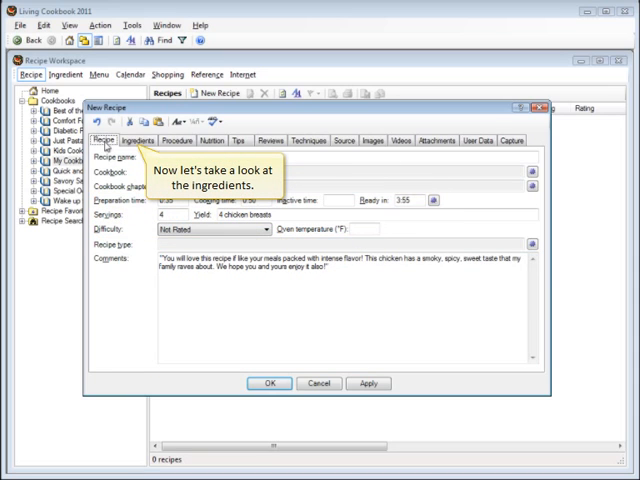
# Review the imported ingredient rows with their quantities, units and names
pyautogui.click(136, 140)
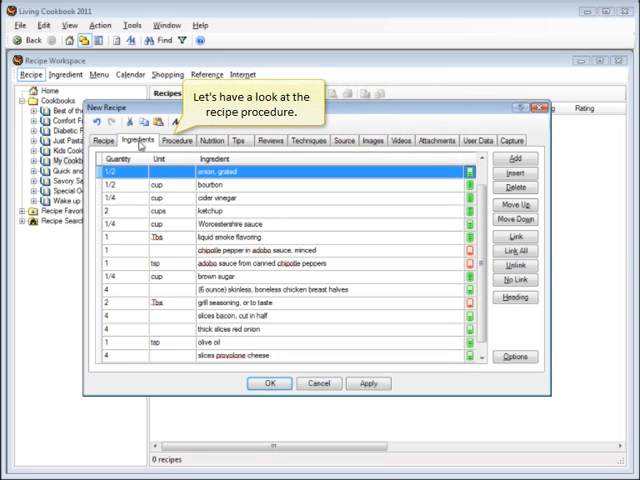
# Review the recipe's procedure, then its nutrition values
pyautogui.click(174, 140)
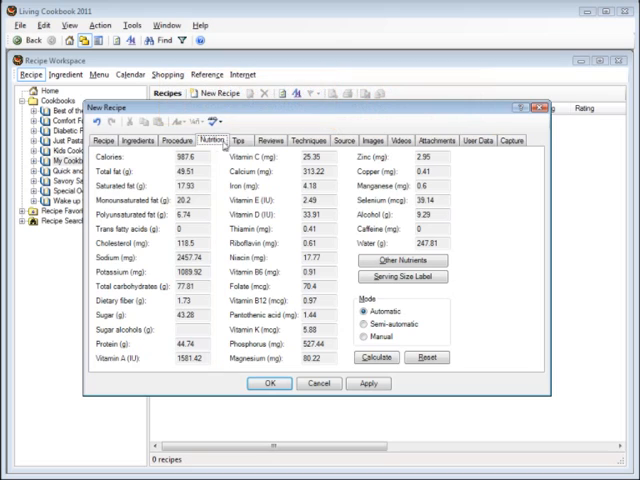
# Check the Source details and save the recipe to the database with OK
pyautogui.click(344, 140)
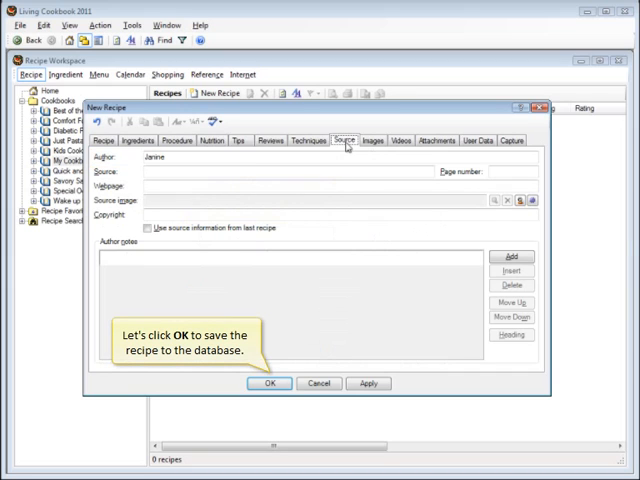
pyautogui.moveTo(332, 198)
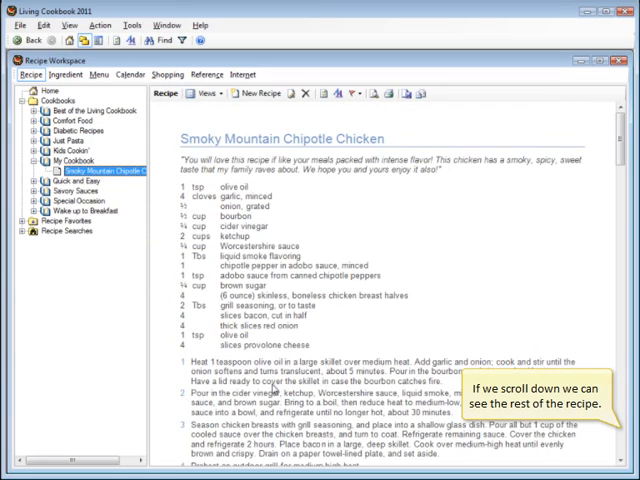
pyautogui.scroll(-3)
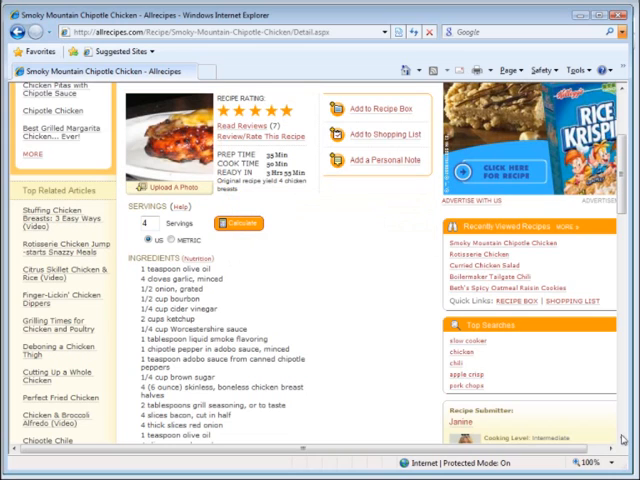
pyautogui.rightClick(164, 130)
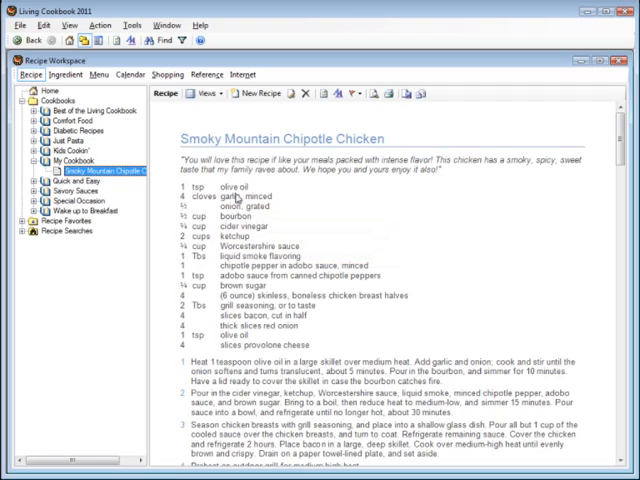
# Paste the copied Allrecipes photo into the recipe's Images list via Edit Recipe
pyautogui.click(292, 92)
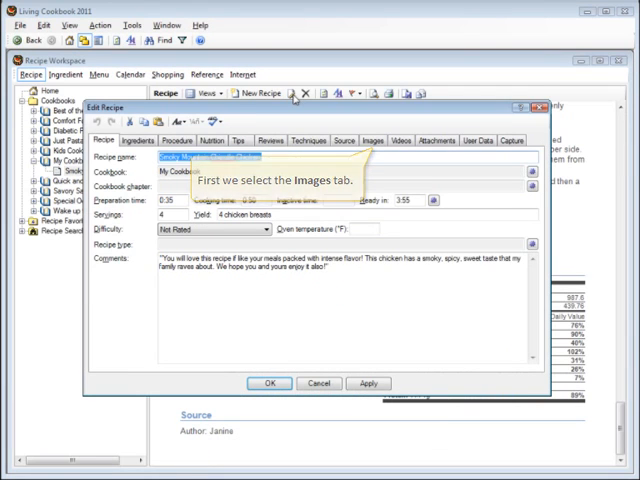
pyautogui.click(376, 140)
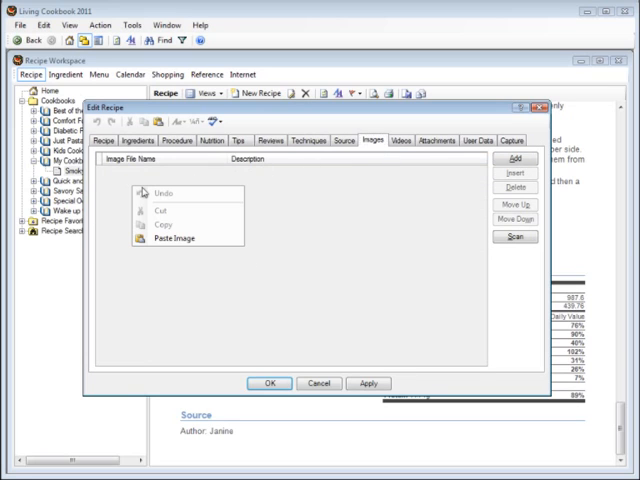
pyautogui.click(172, 238)
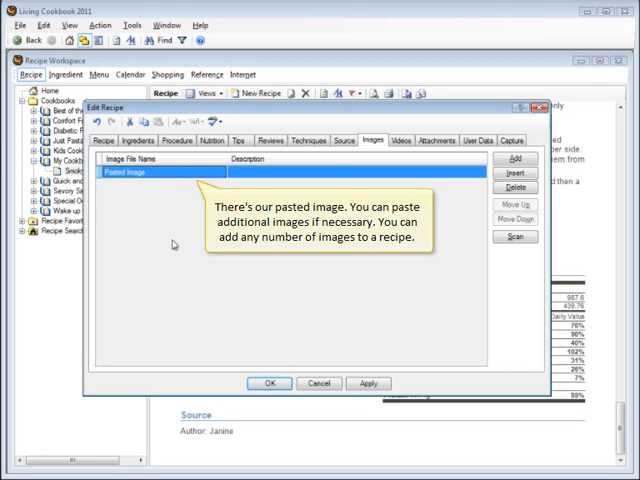
pyautogui.moveTo(216, 308)
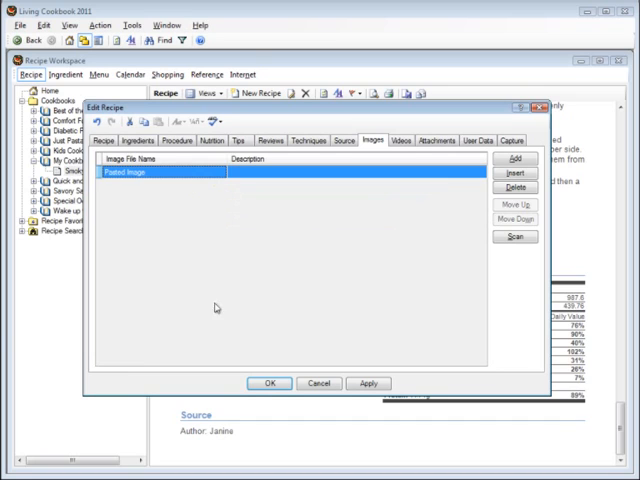
pyautogui.click(268, 384)
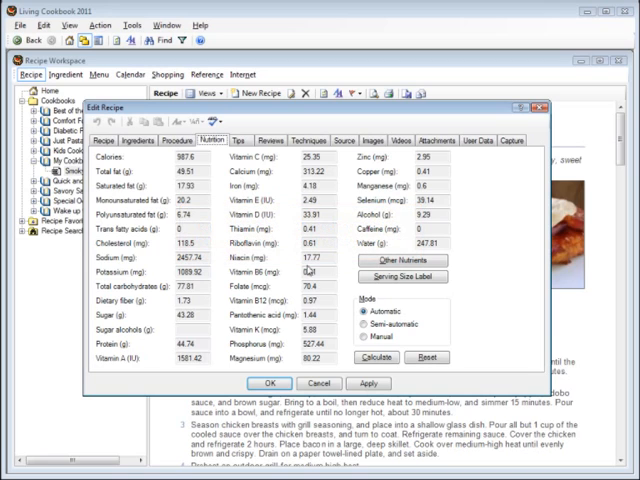
# Switch nutrition to Manual, reset the calculated values, and paste the copied facts into the Capture area
pyautogui.click(360, 340)
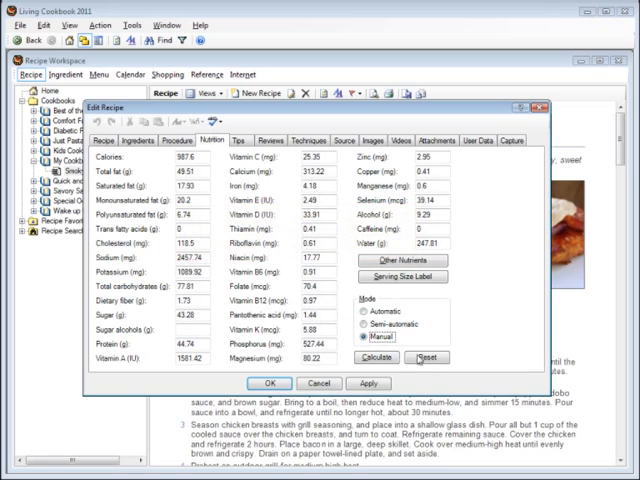
pyautogui.click(424, 356)
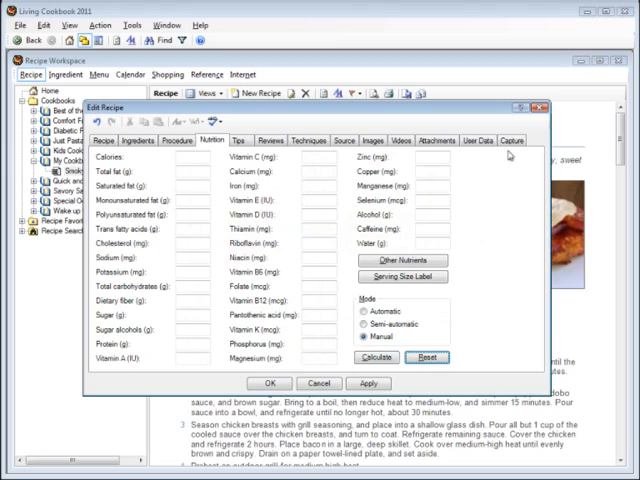
pyautogui.click(510, 140)
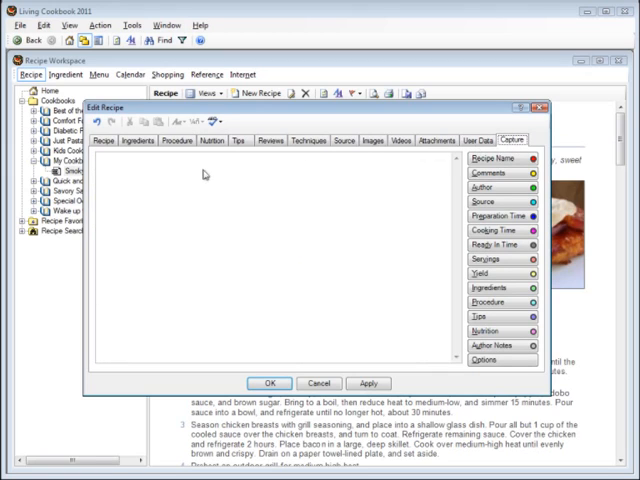
pyautogui.rightClick(200, 176)
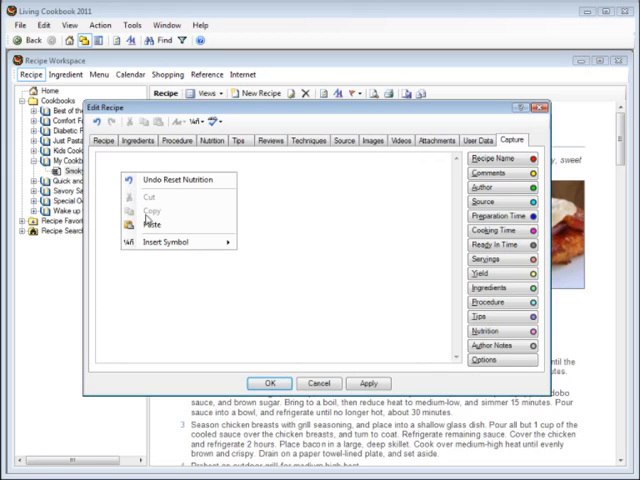
pyautogui.click(174, 180)
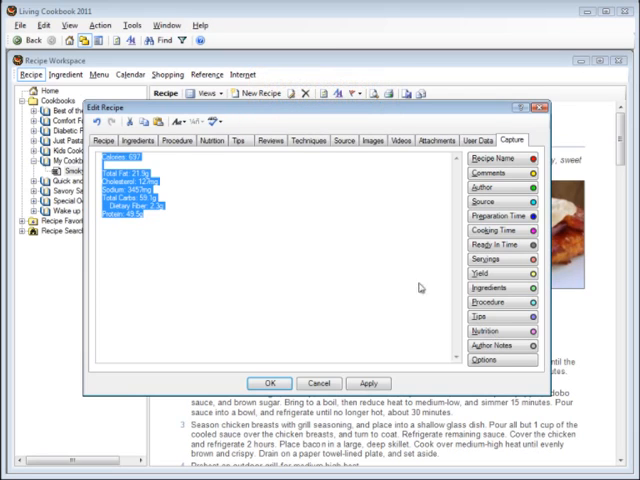
# Confirm the Edit Recipe dialog and scroll to the recipe's Nutrition Facts label
pyautogui.click(200, 140)
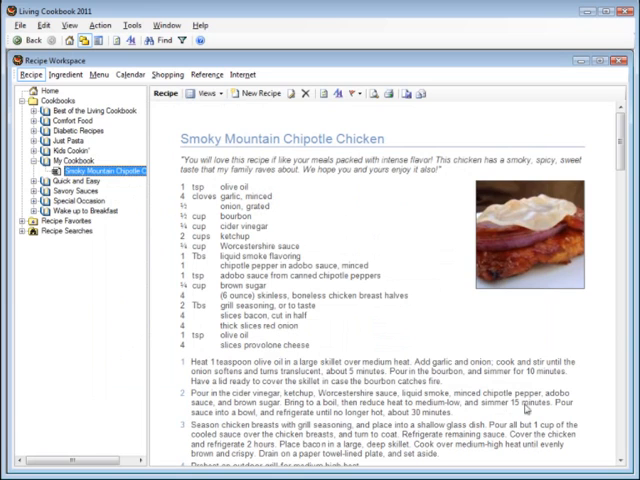
pyautogui.scroll(-3)
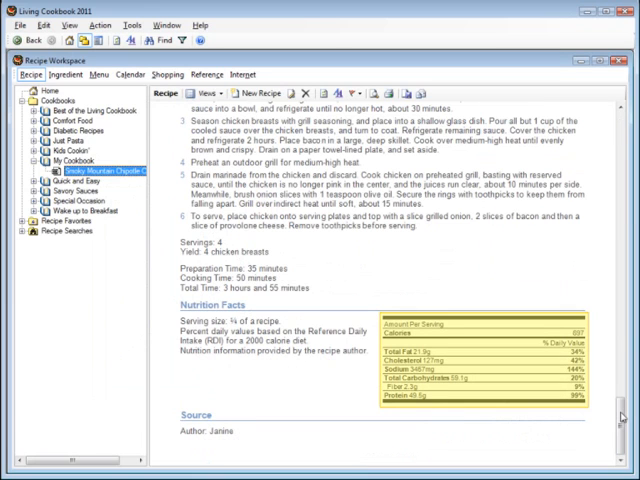